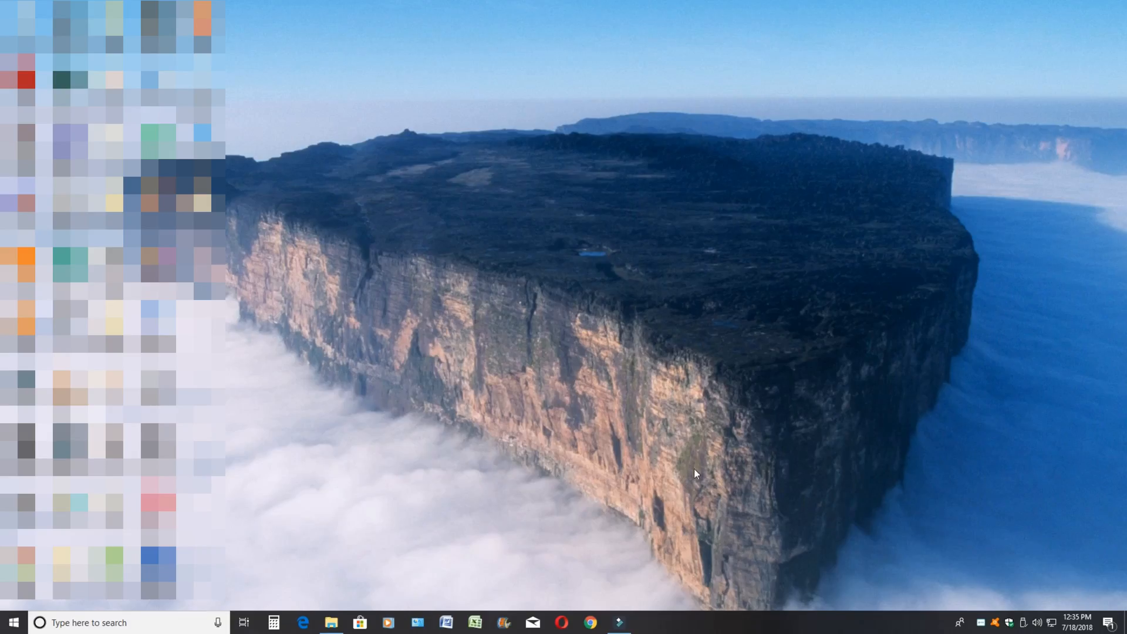
# Launch Filmora from the taskbar to start an untitled project.
pyautogui.click(619, 622)
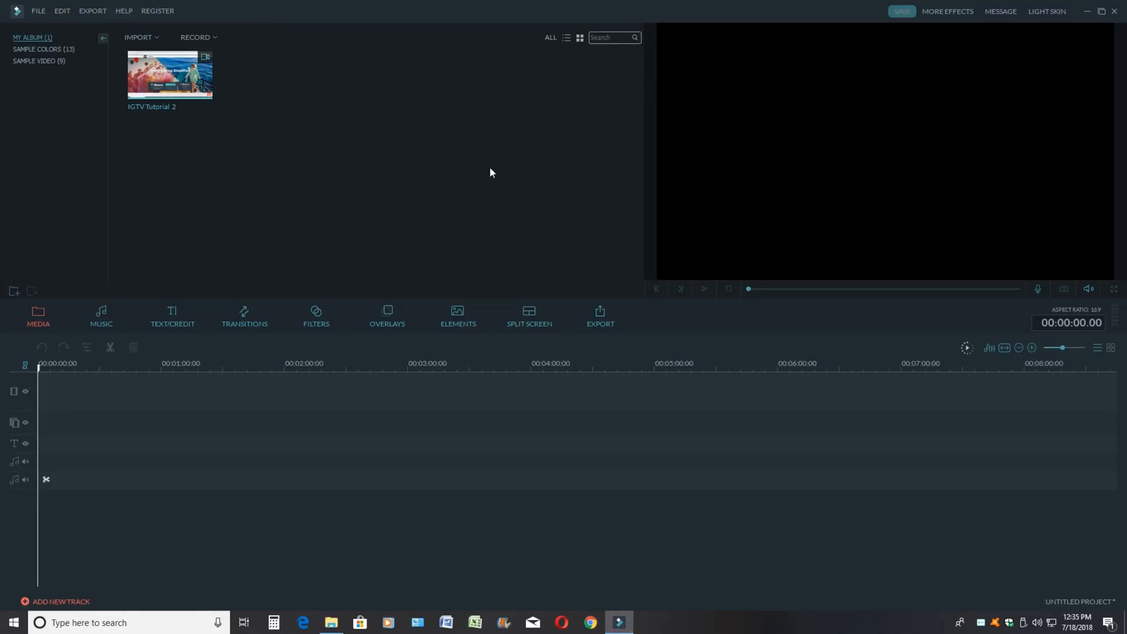
pyautogui.moveTo(173, 75)
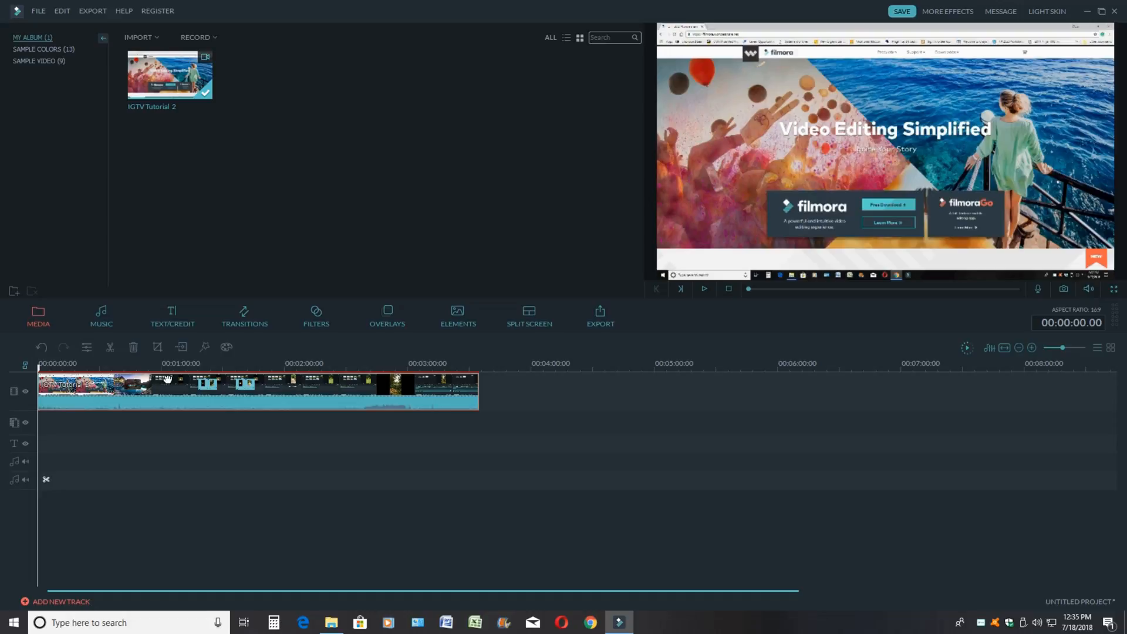
pyautogui.click(156, 348)
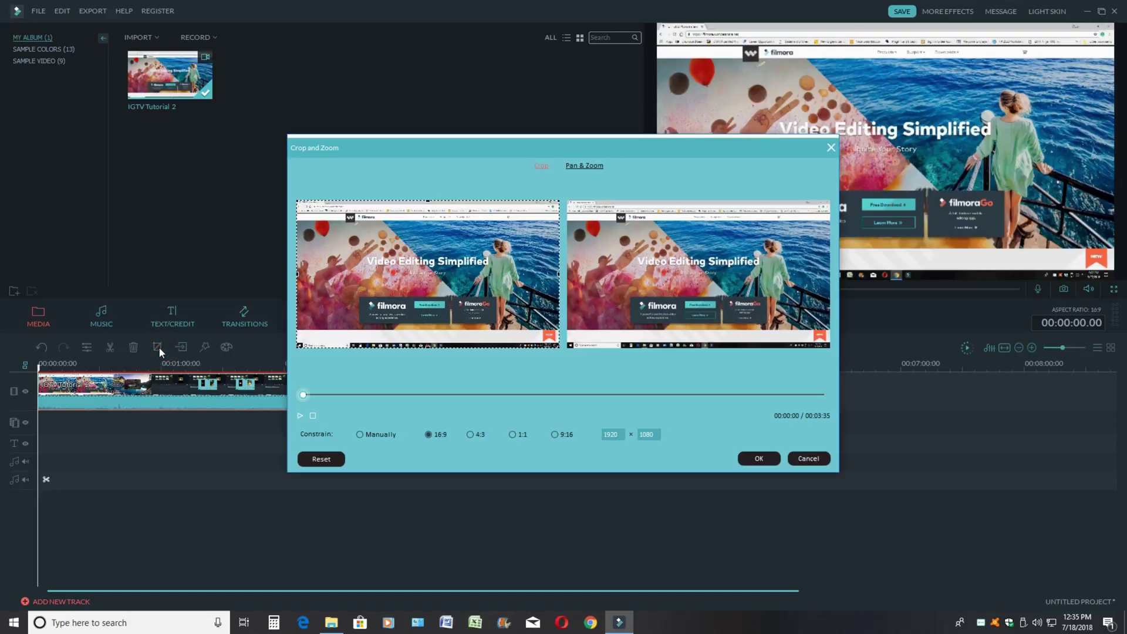
pyautogui.moveTo(543, 438)
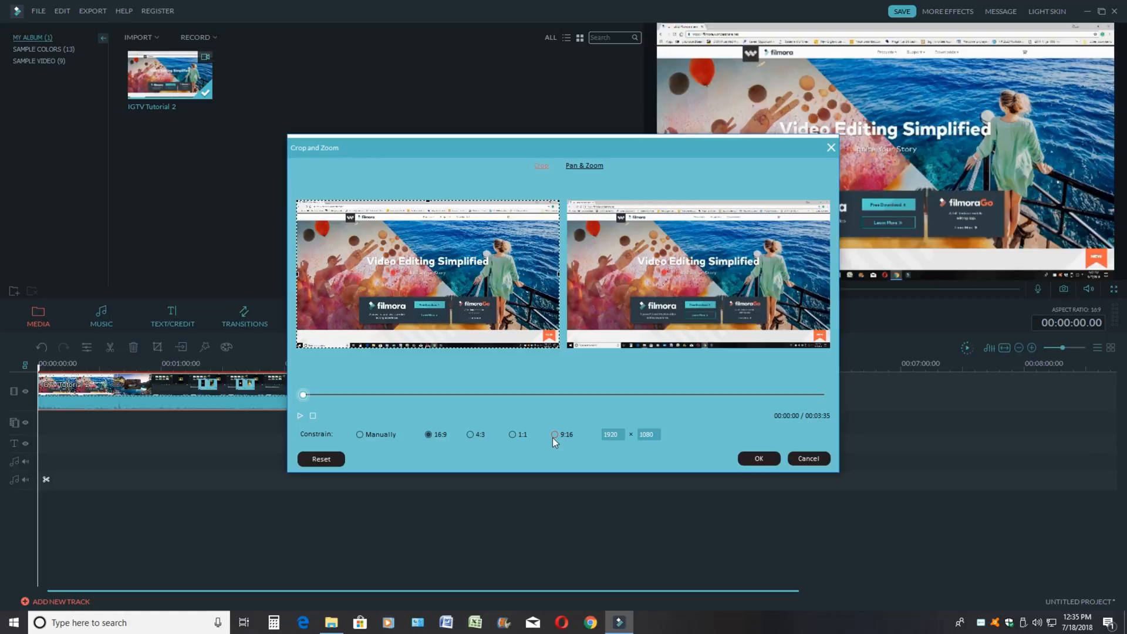
pyautogui.click(555, 435)
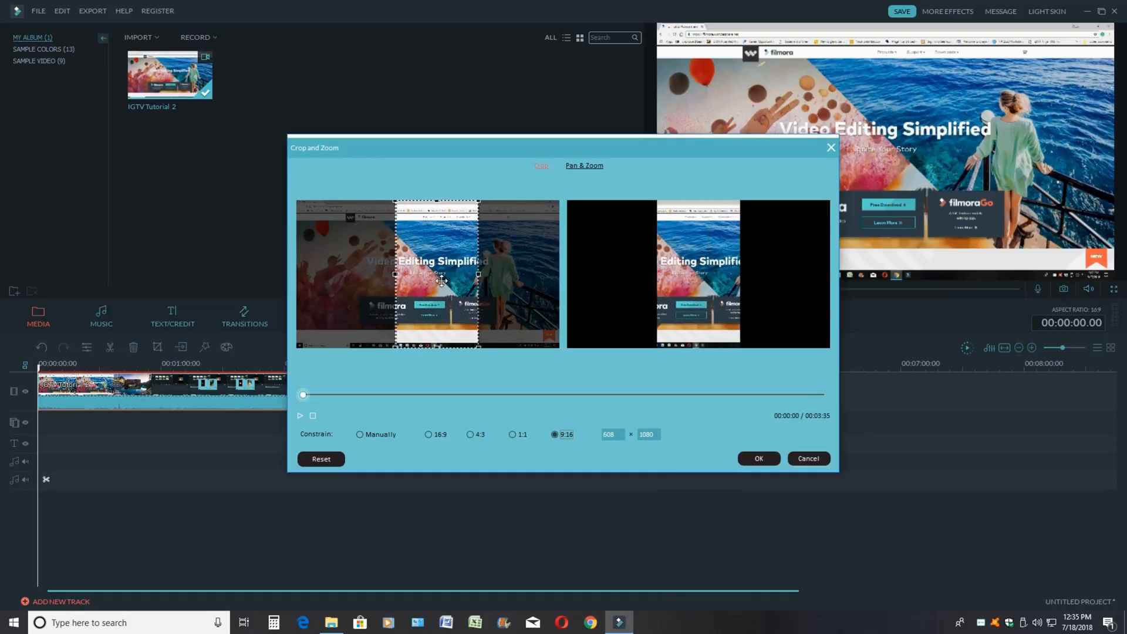
pyautogui.moveTo(437, 274); pyautogui.dragTo(516, 273)
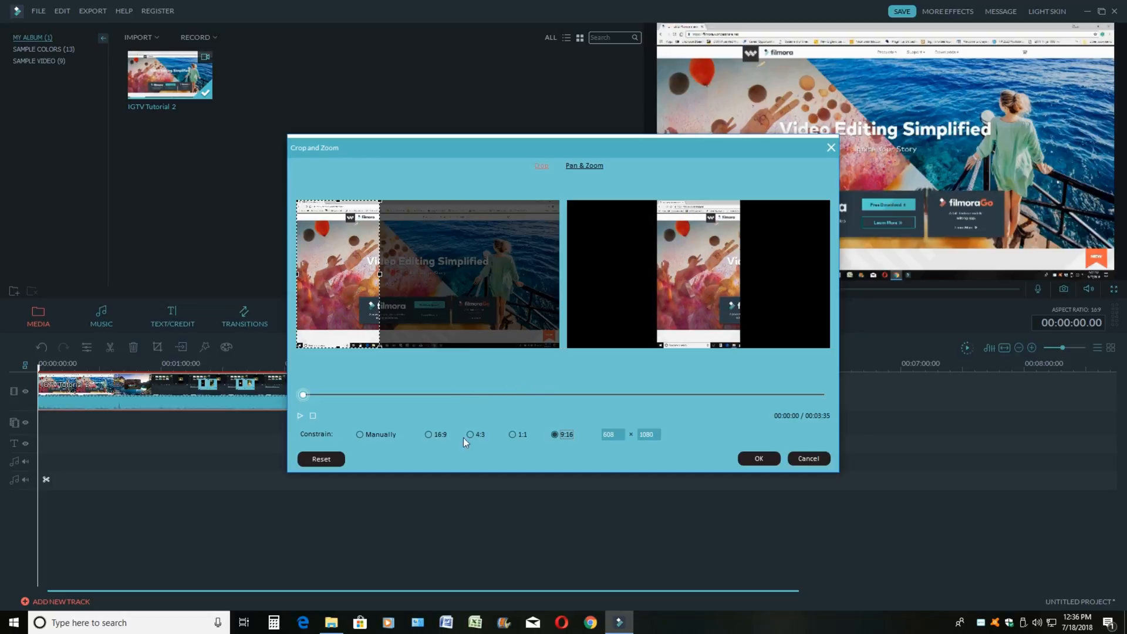
pyautogui.moveTo(808, 459)
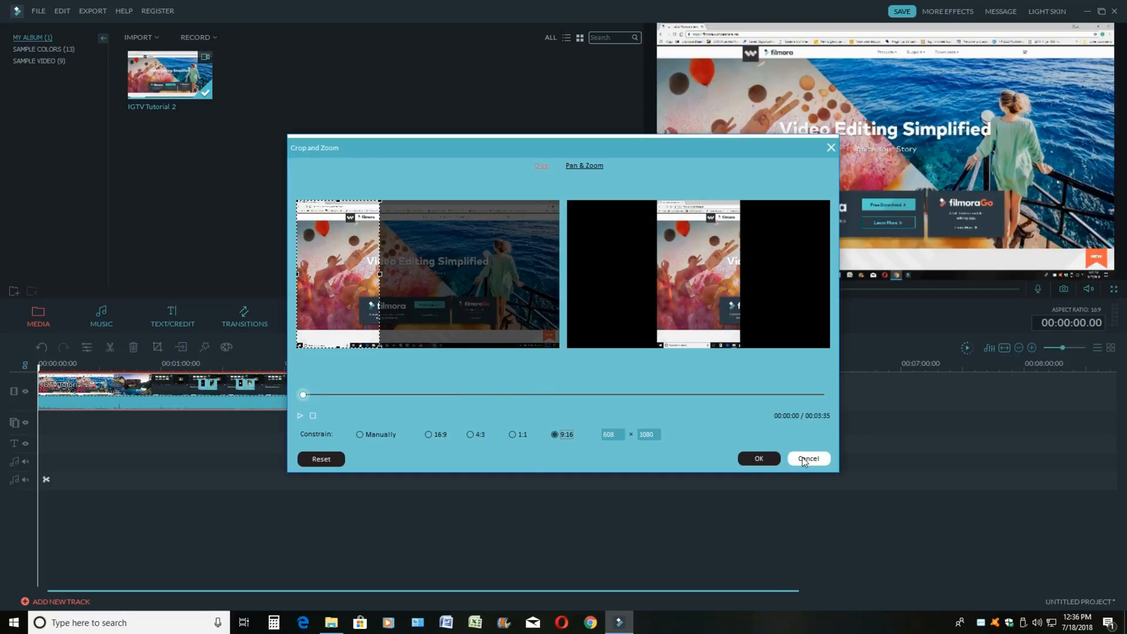
pyautogui.click(808, 460)
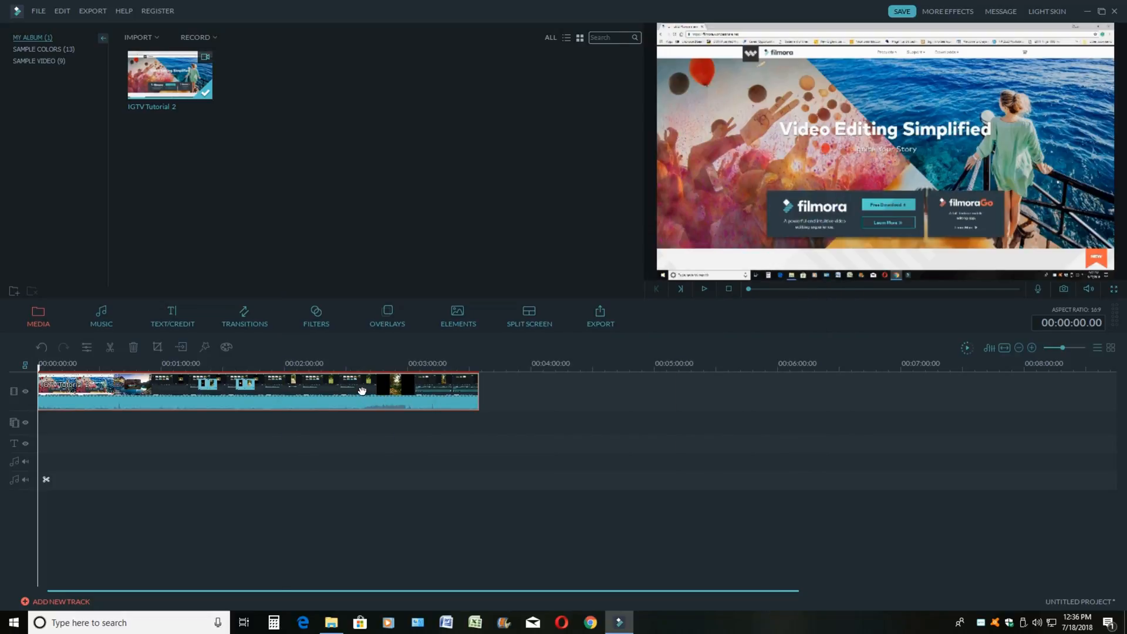
# Rotate the IGTV Tutorial 2 clip 90° clockwise so its frame stands vertical.
pyautogui.doubleClick(259, 391)
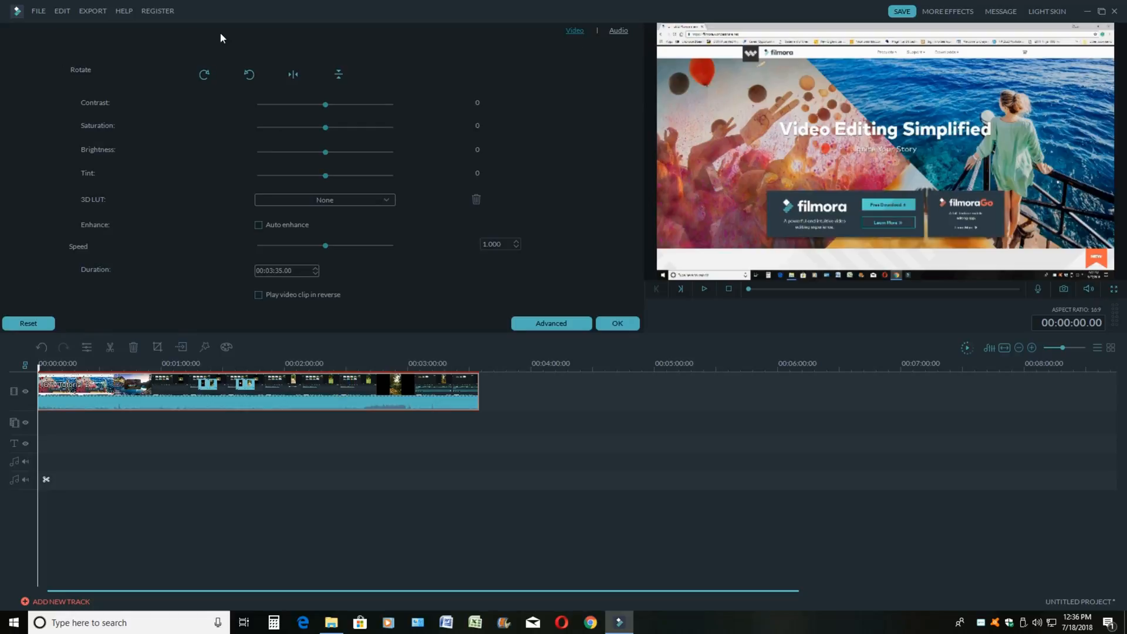
pyautogui.moveTo(89, 72)
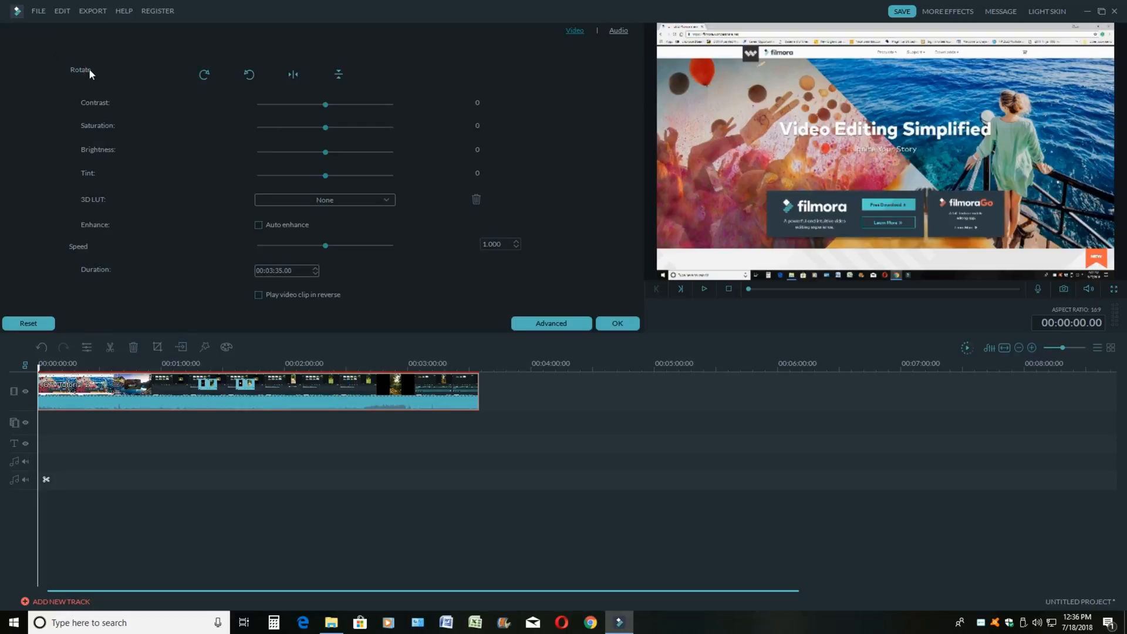
pyautogui.moveTo(205, 74)
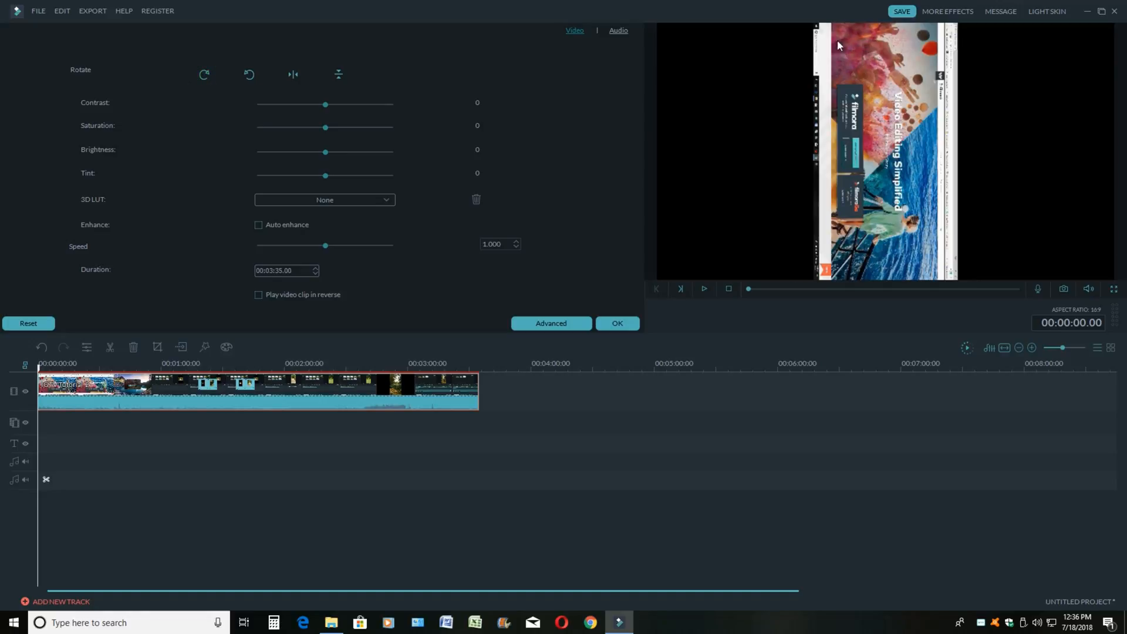
pyautogui.moveTo(921, 156)
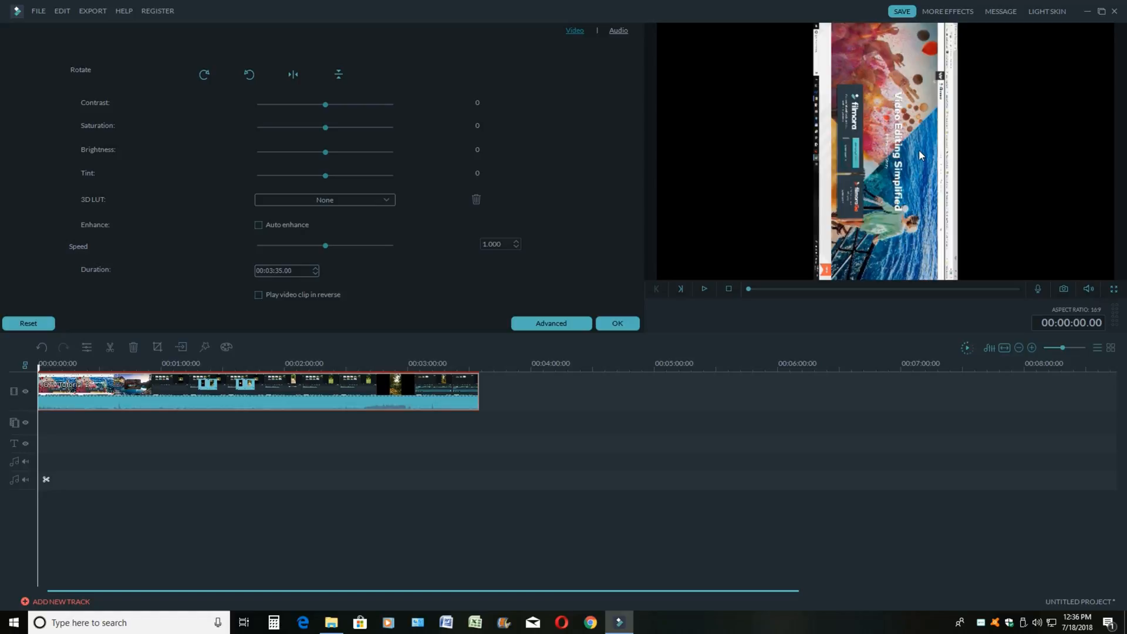
pyautogui.moveTo(332, 381)
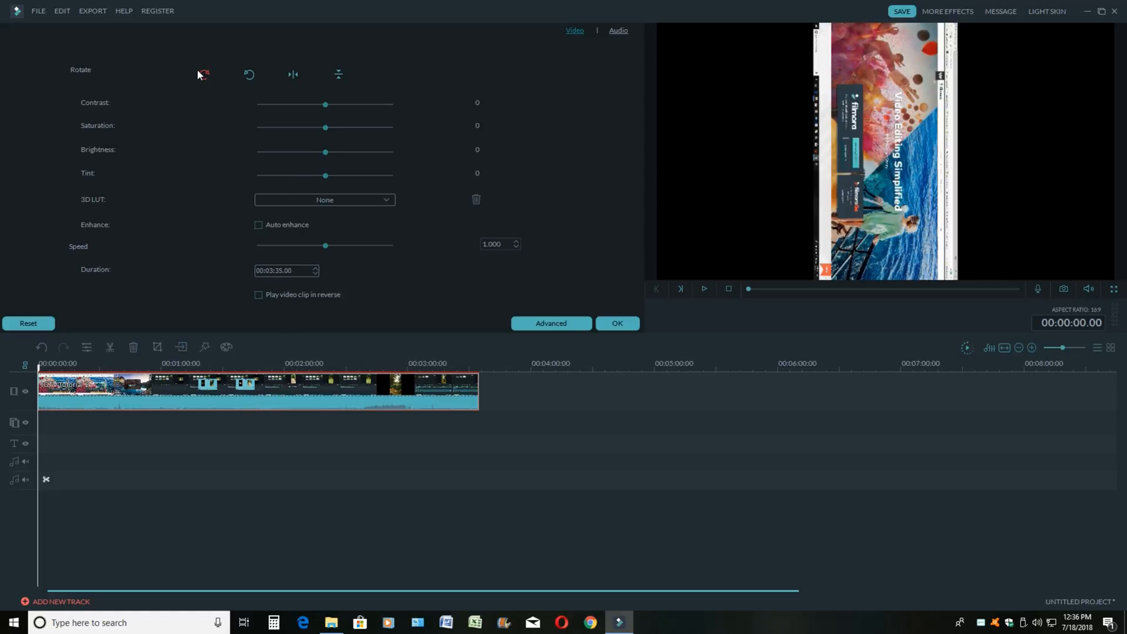
pyautogui.click(616, 323)
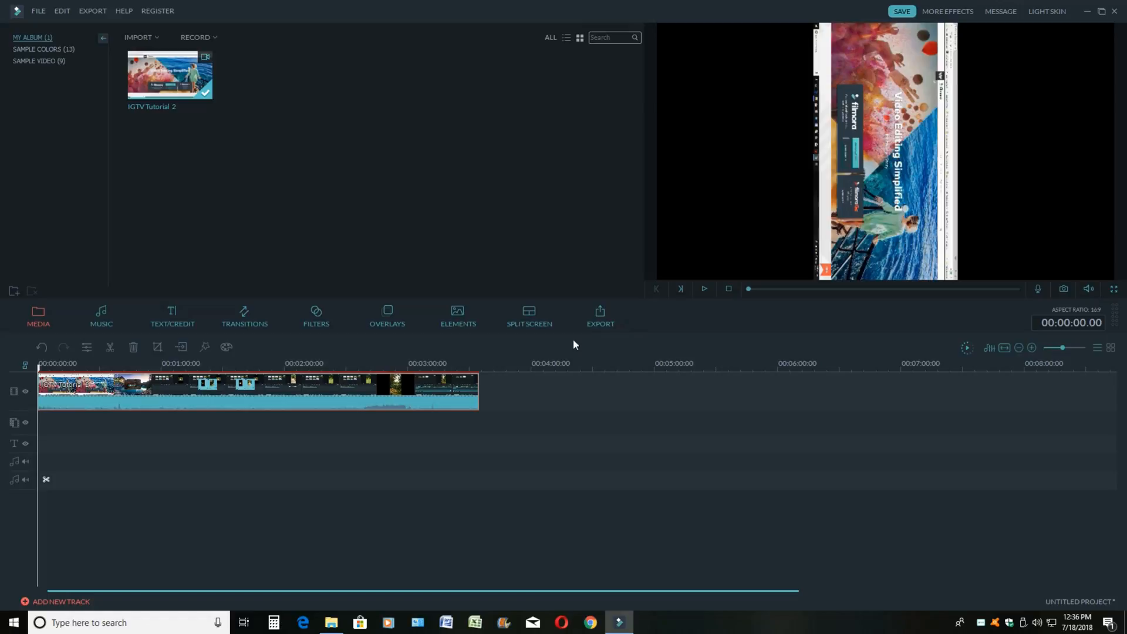
# Start an MP4 export and reach its detailed encoding settings.
pyautogui.click(600, 315)
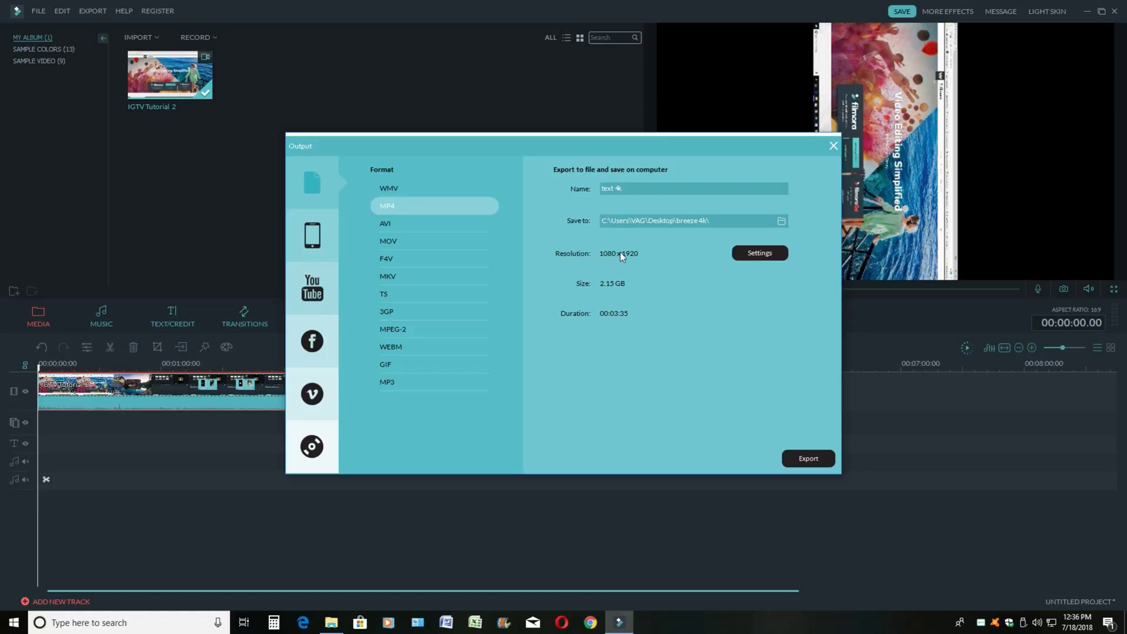
pyautogui.moveTo(642, 258)
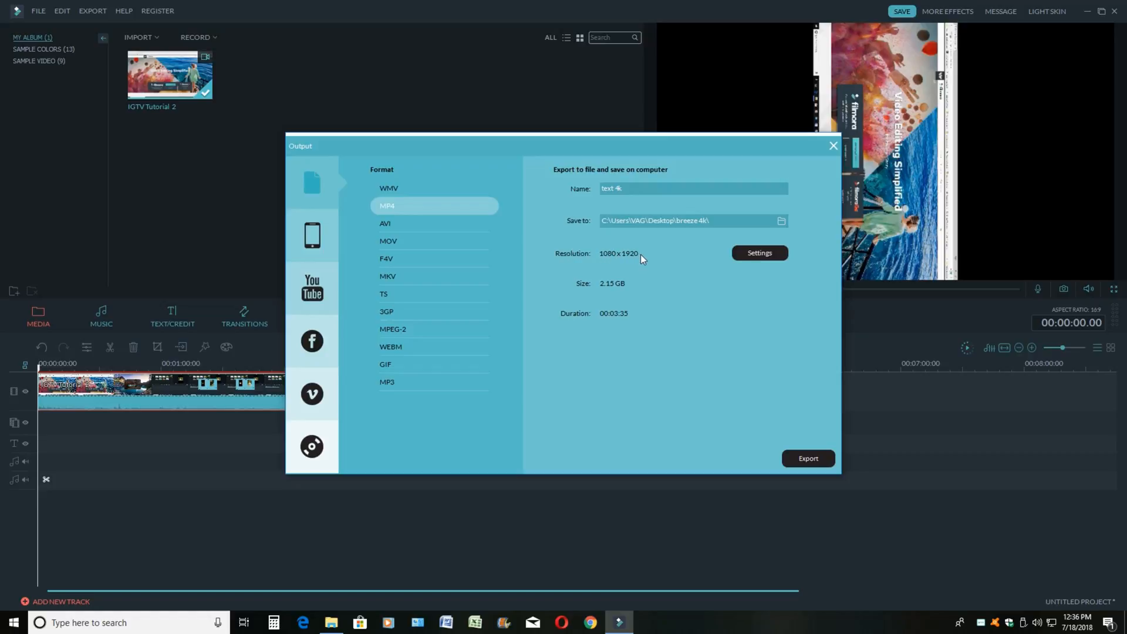
pyautogui.click(759, 254)
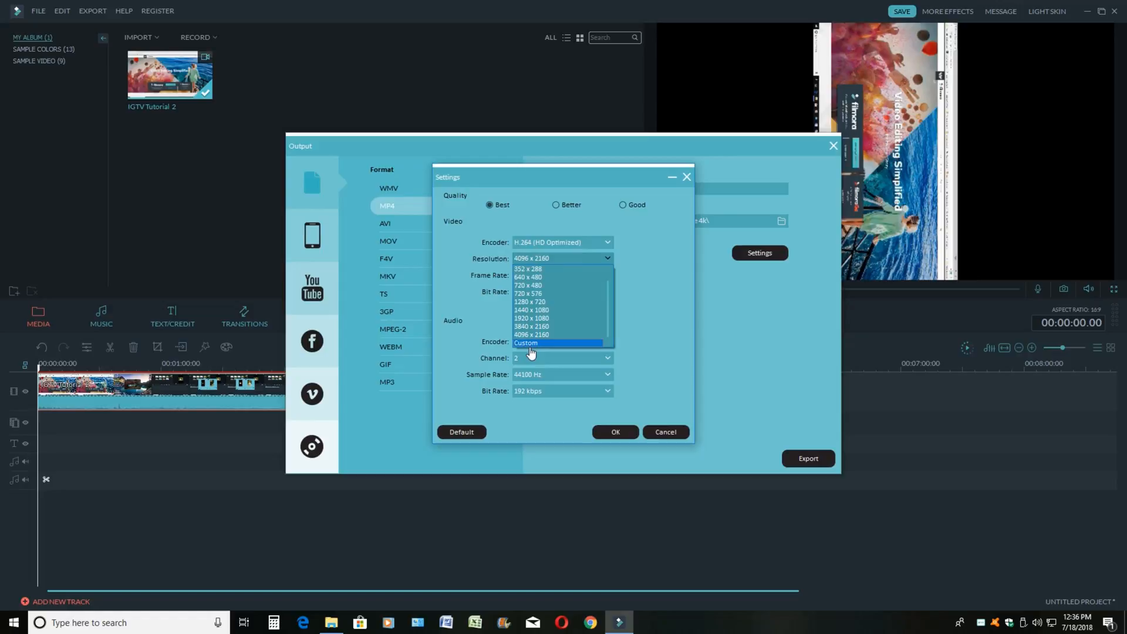
# Choose a Custom resolution of 1080 x 1920 for the MP4 export.
pyautogui.click(526, 344)
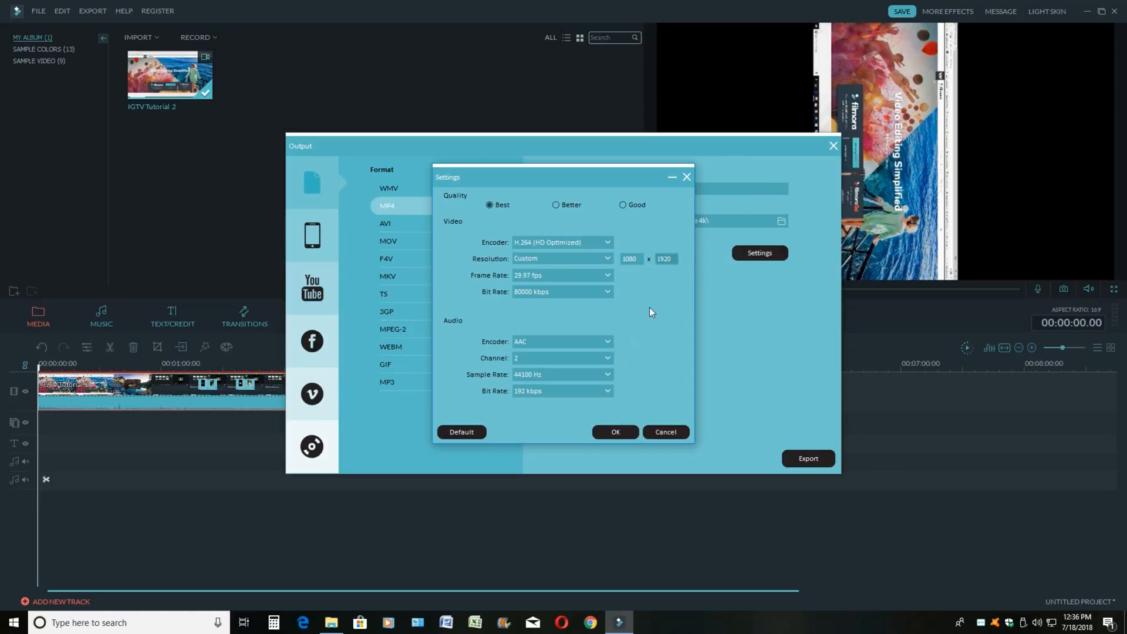
pyautogui.click(614, 433)
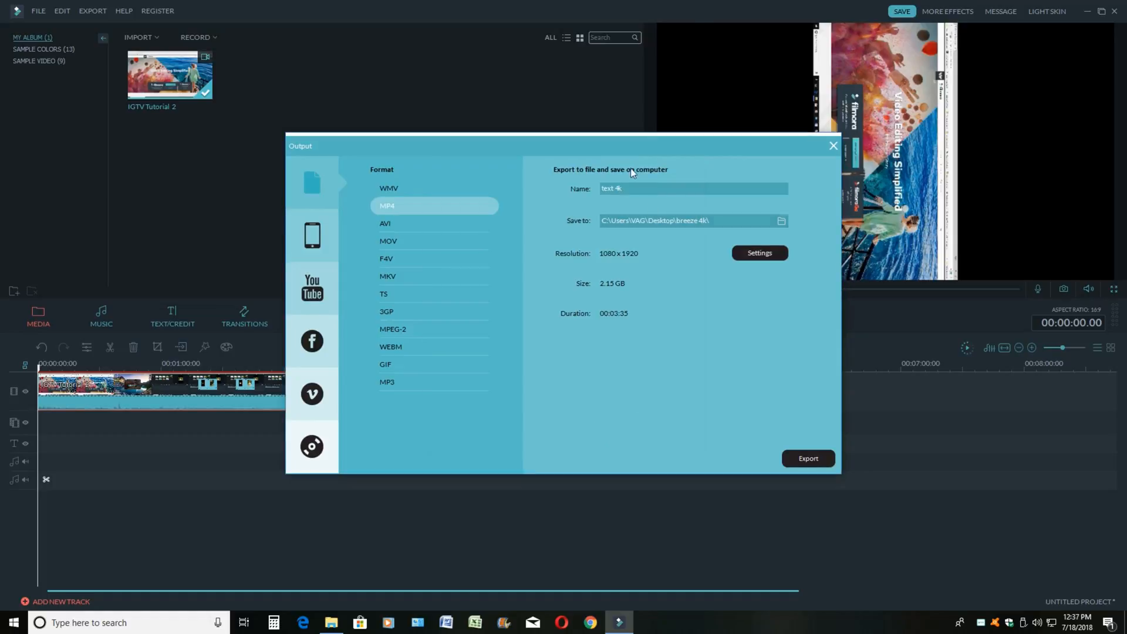
pyautogui.moveTo(622, 236)
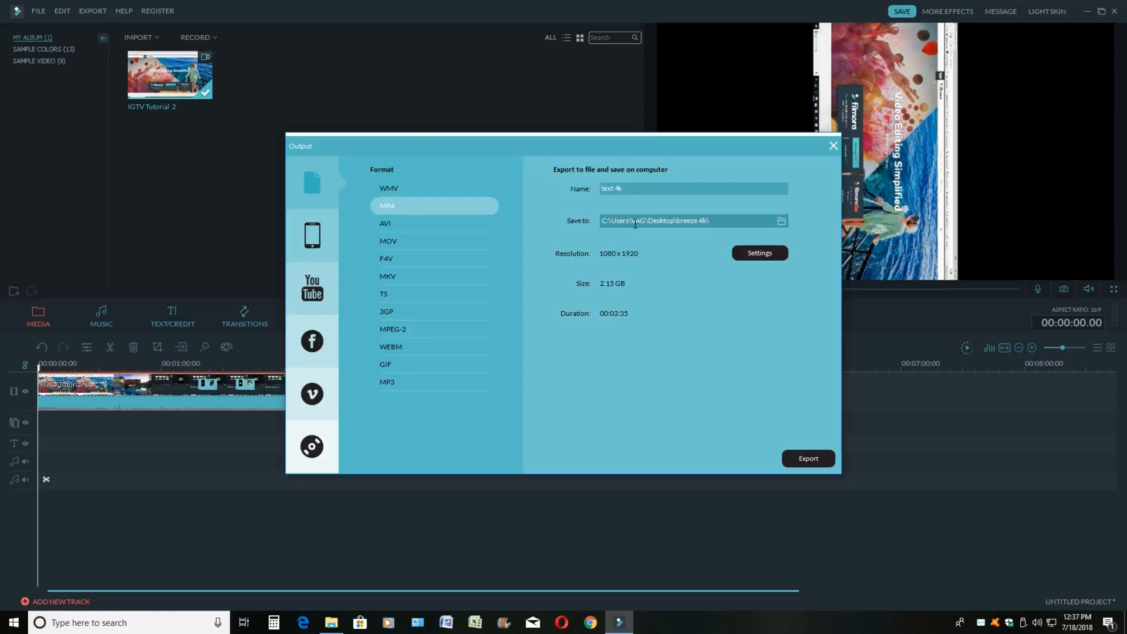
pyautogui.moveTo(808, 459)
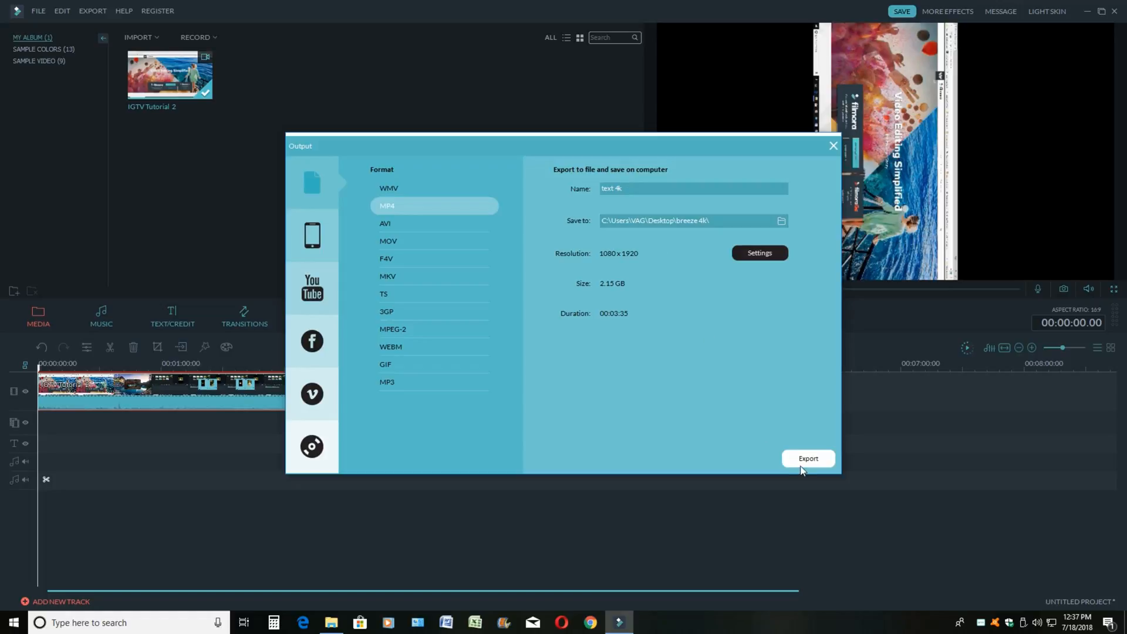
pyautogui.moveTo(782, 451)
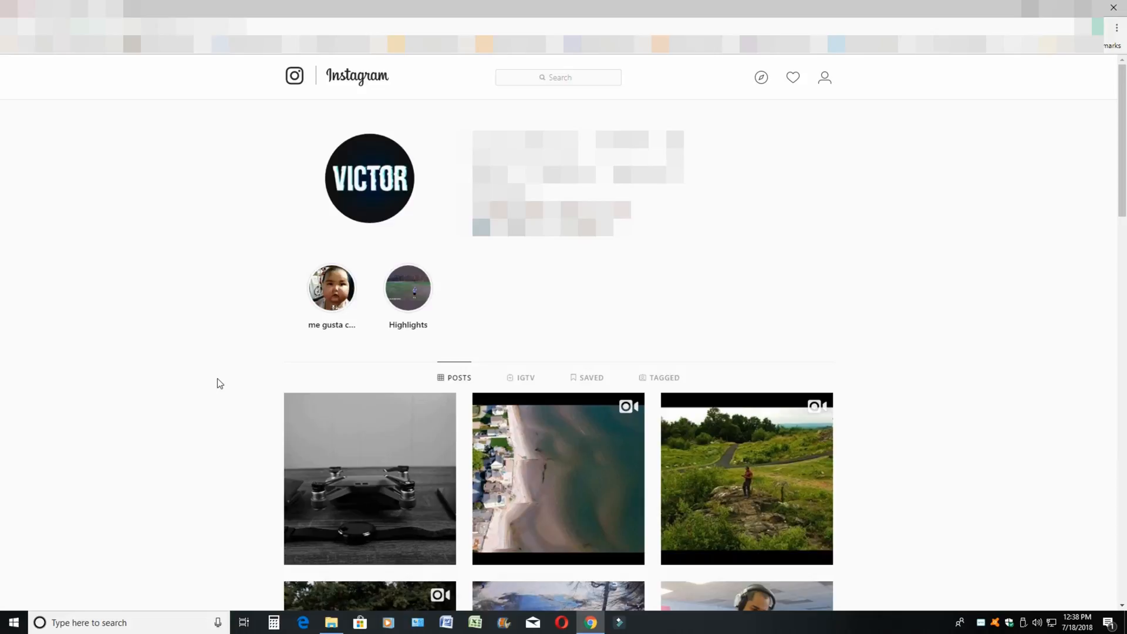
pyautogui.moveTo(345, 386)
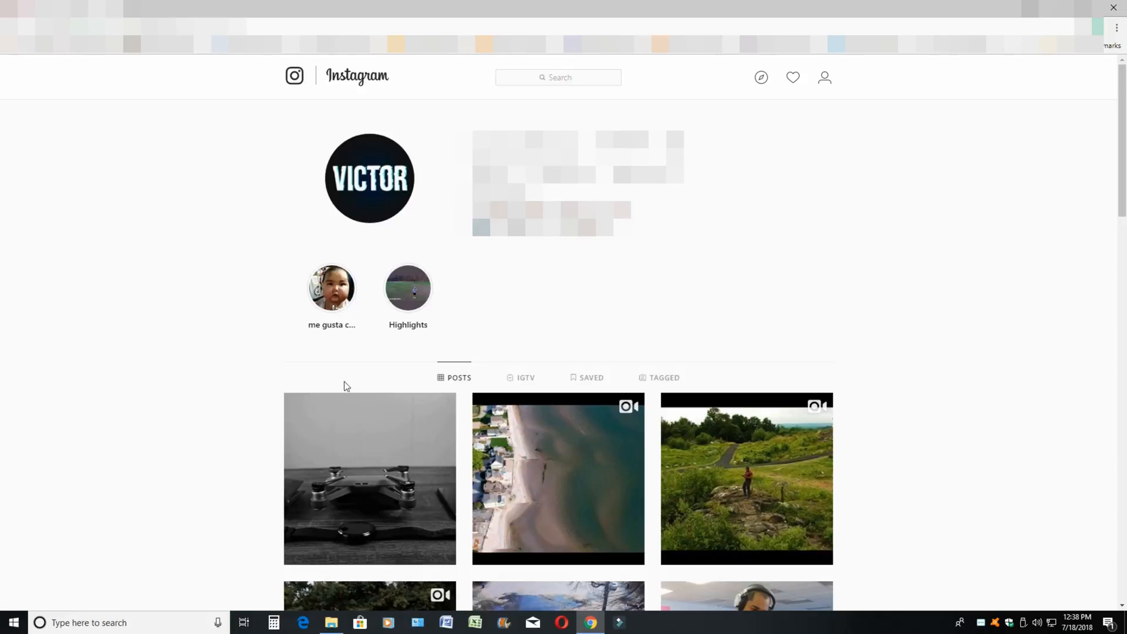
# Switch the Instagram profile to its IGTV video list.
pyautogui.click(526, 377)
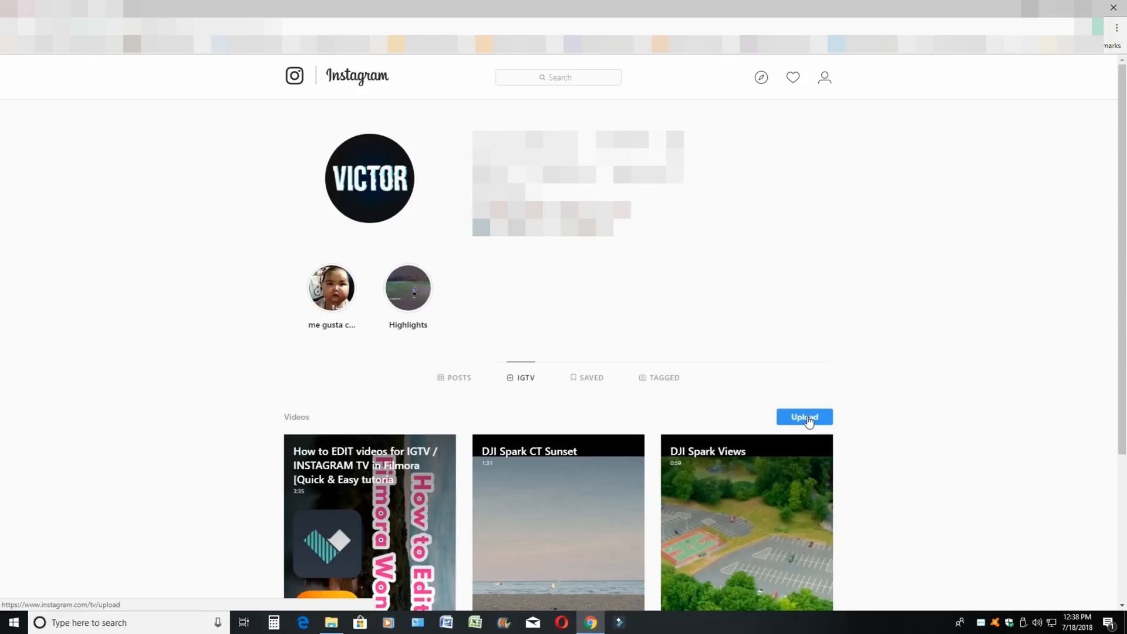
# Begin a New IGTV Video upload for the rotated vertical clip.
pyautogui.click(803, 417)
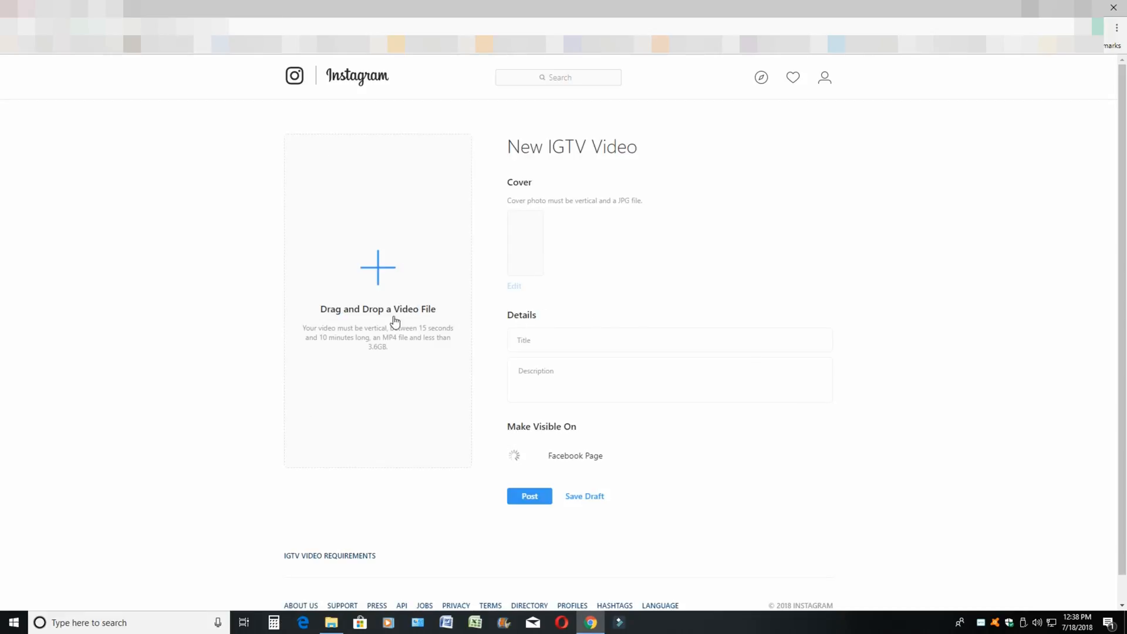
pyautogui.moveTo(430, 317)
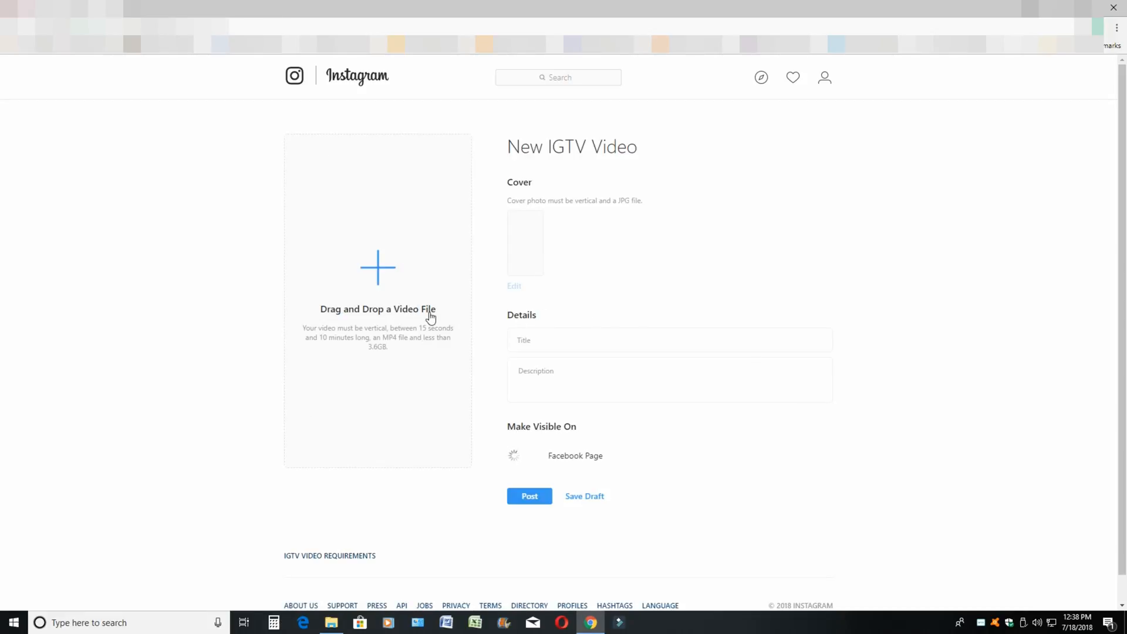
pyautogui.moveTo(3, 281)
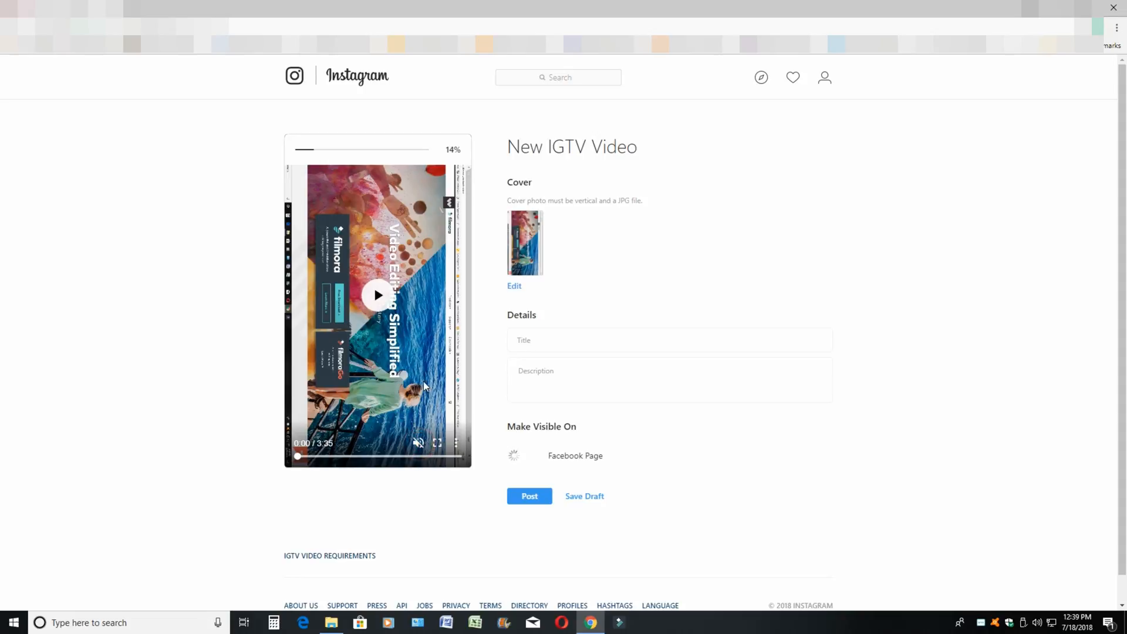
pyautogui.moveTo(372, 309)
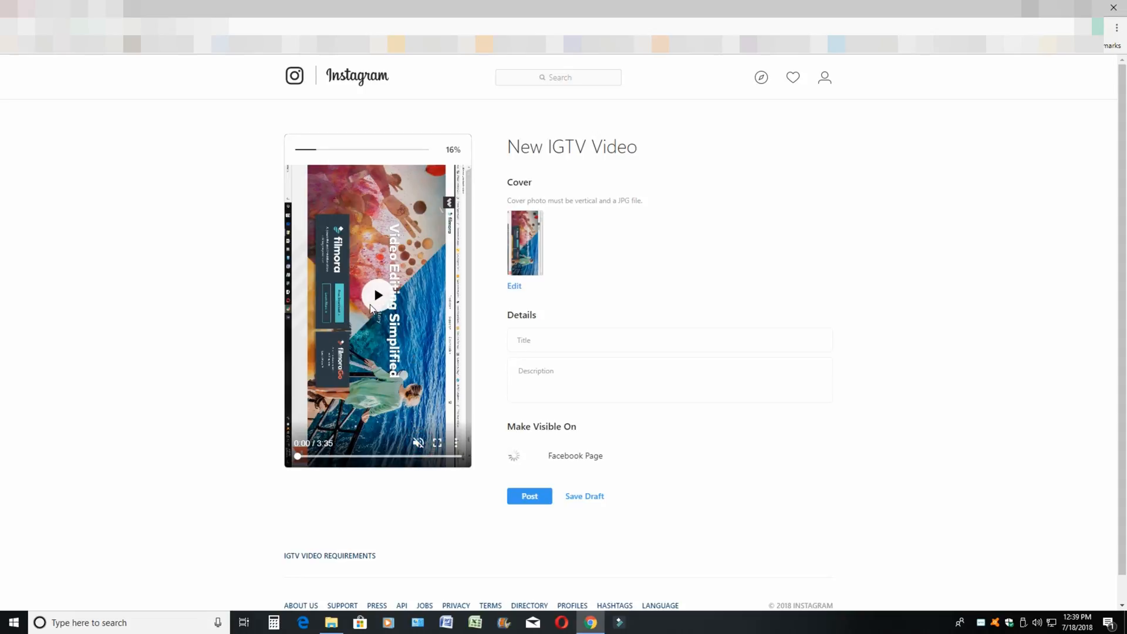